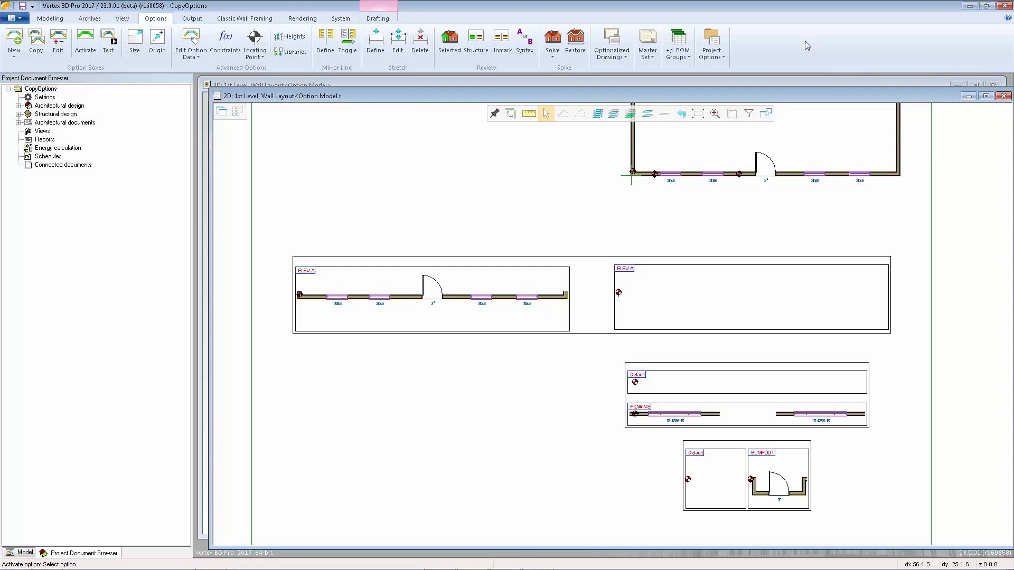
pyautogui.moveTo(653, 286)
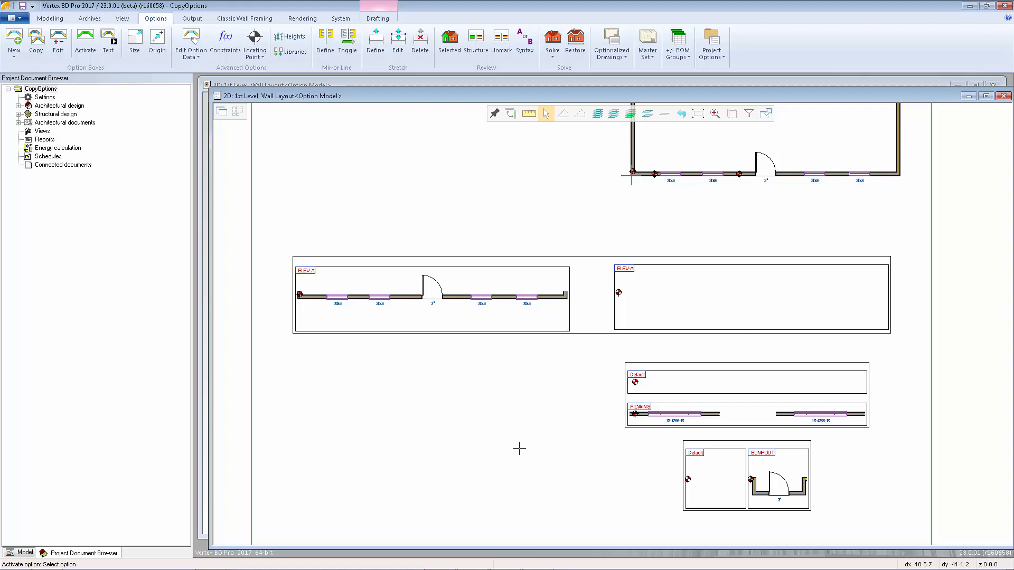
pyautogui.moveTo(612, 403)
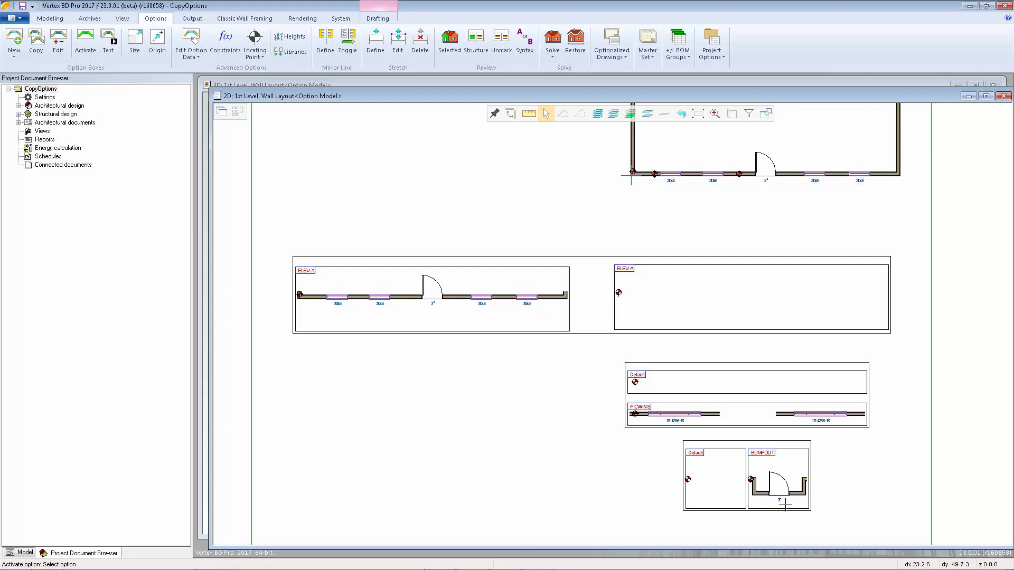
pyautogui.moveTo(474, 375)
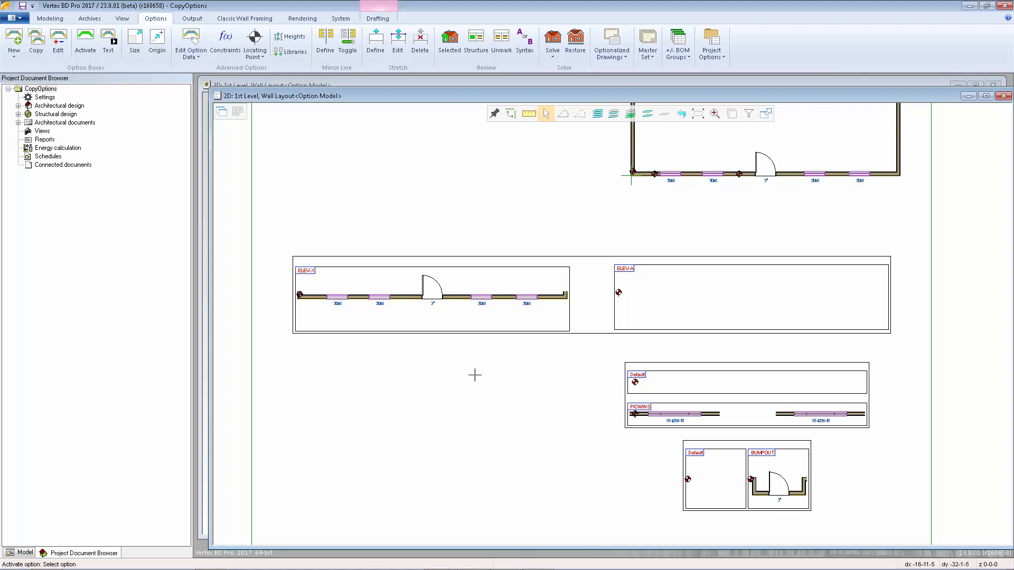
# Copy the ELEV-A option box conditioned on ELEV-B with Copy suboptions enabled.
pyautogui.click(36, 43)
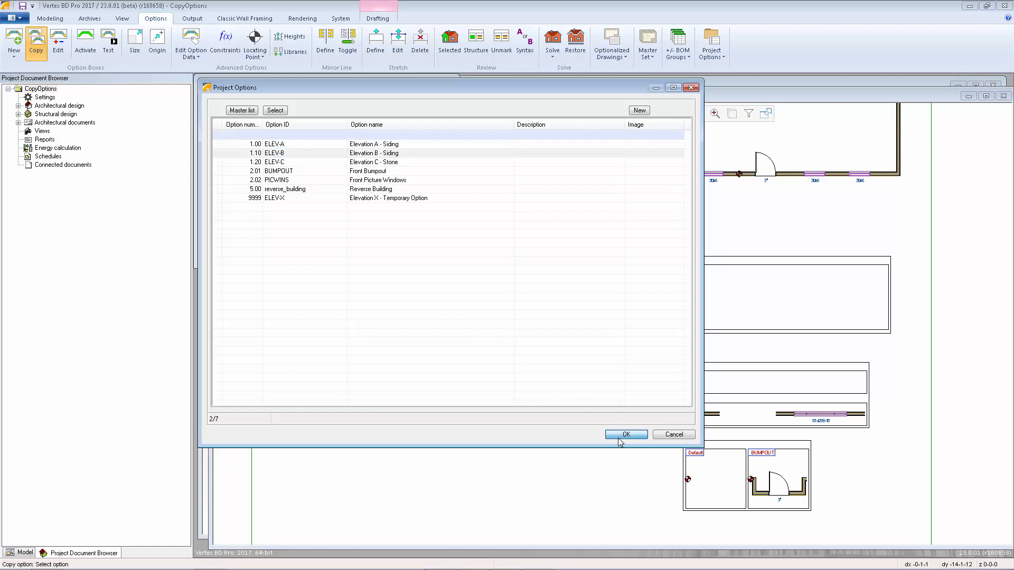
pyautogui.click(625, 434)
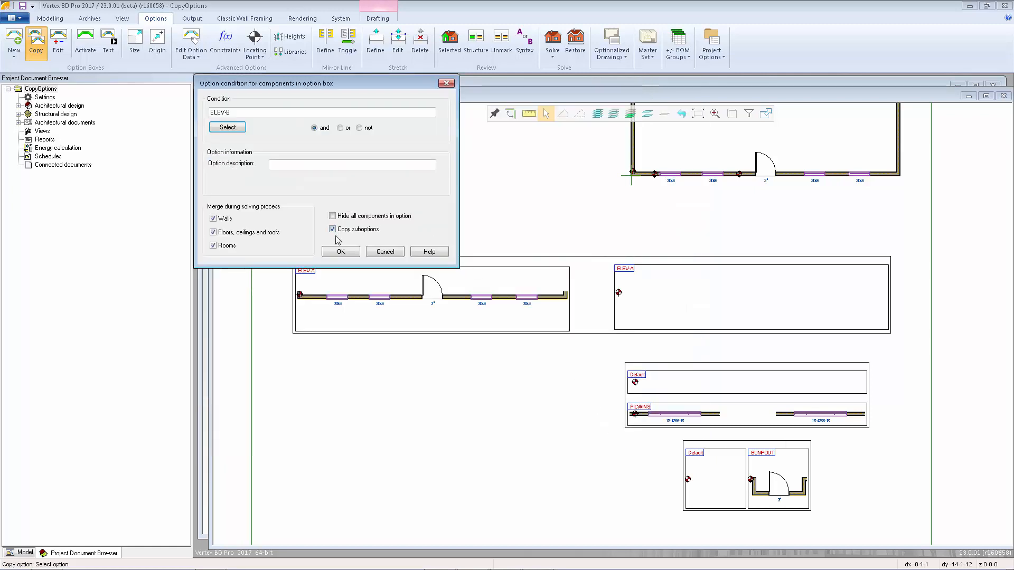
pyautogui.moveTo(355, 241)
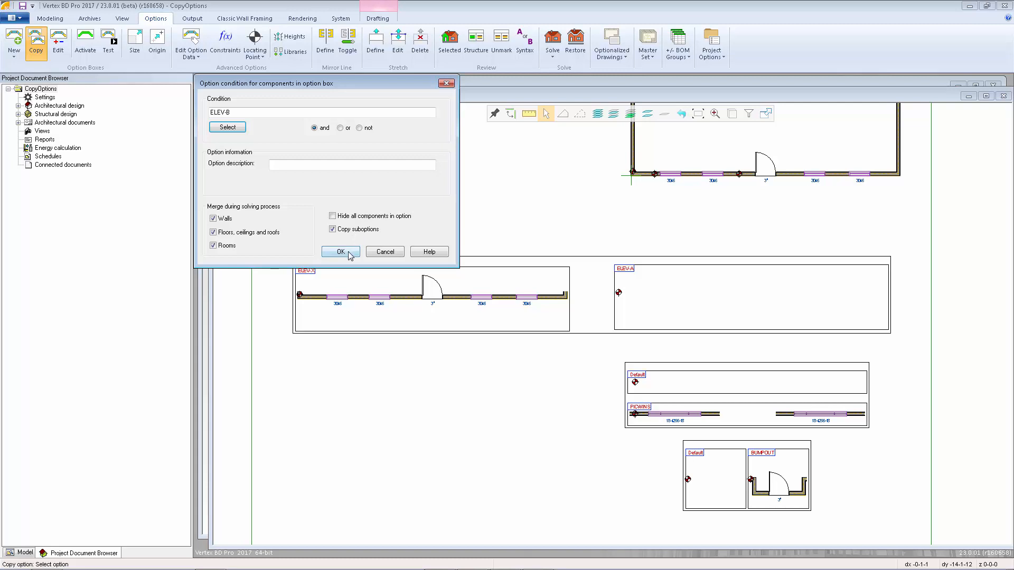
pyautogui.click(340, 252)
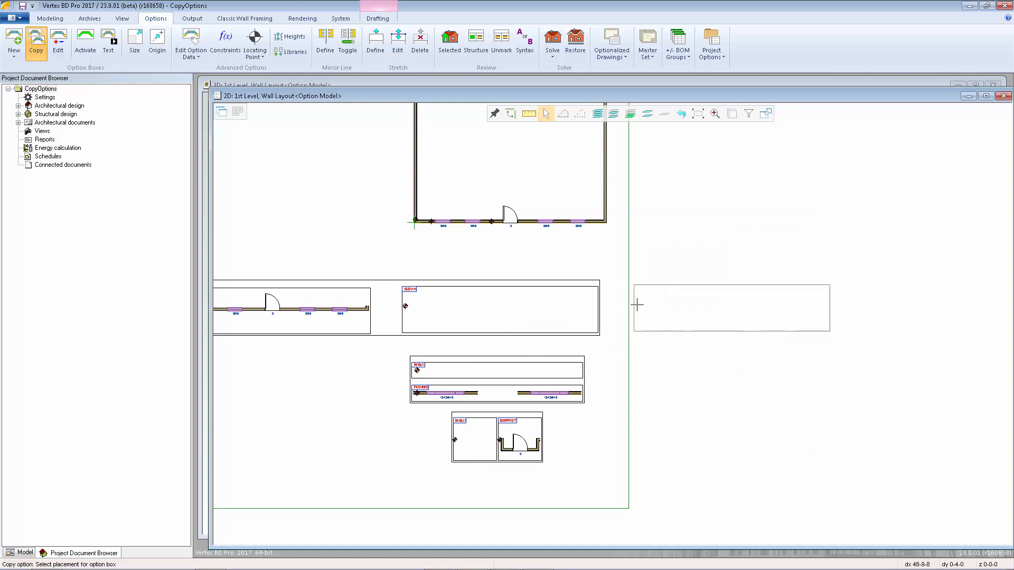
# Place the ELEV-B box to the right with its PICWINS and BUMPOUT sub-option boxes.
pyautogui.click(638, 306)
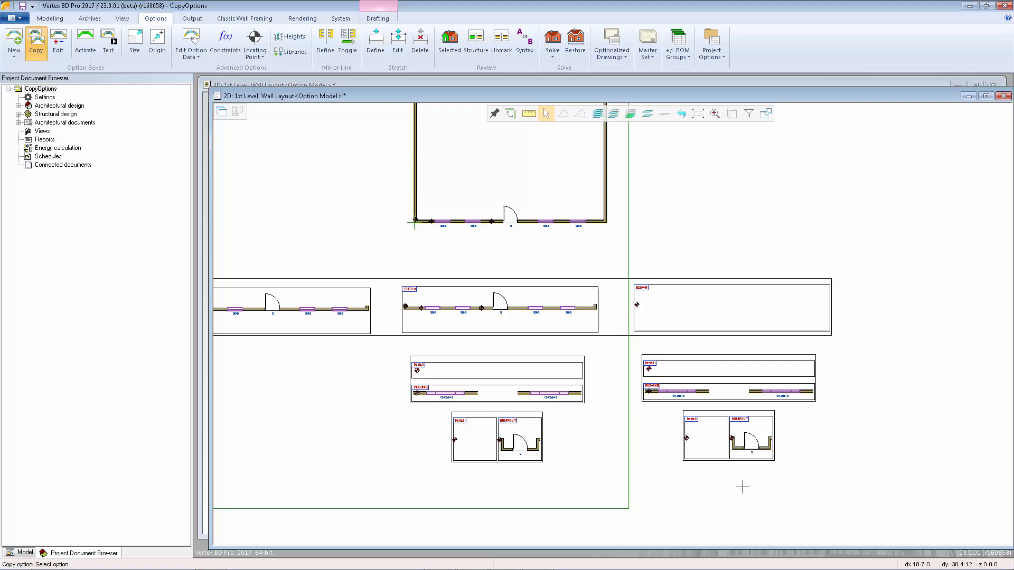
pyautogui.moveTo(699, 477)
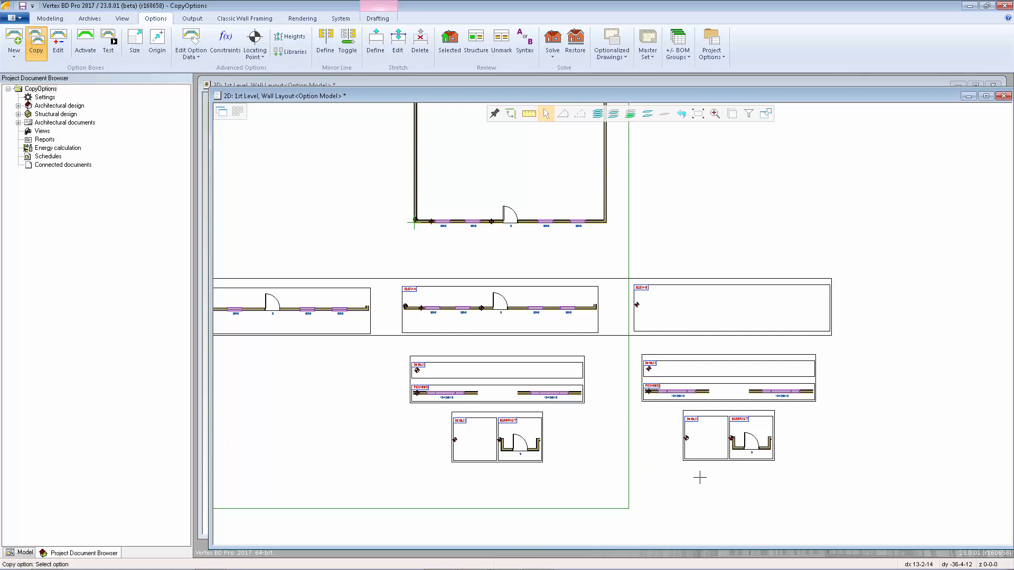
pyautogui.moveTo(715, 423)
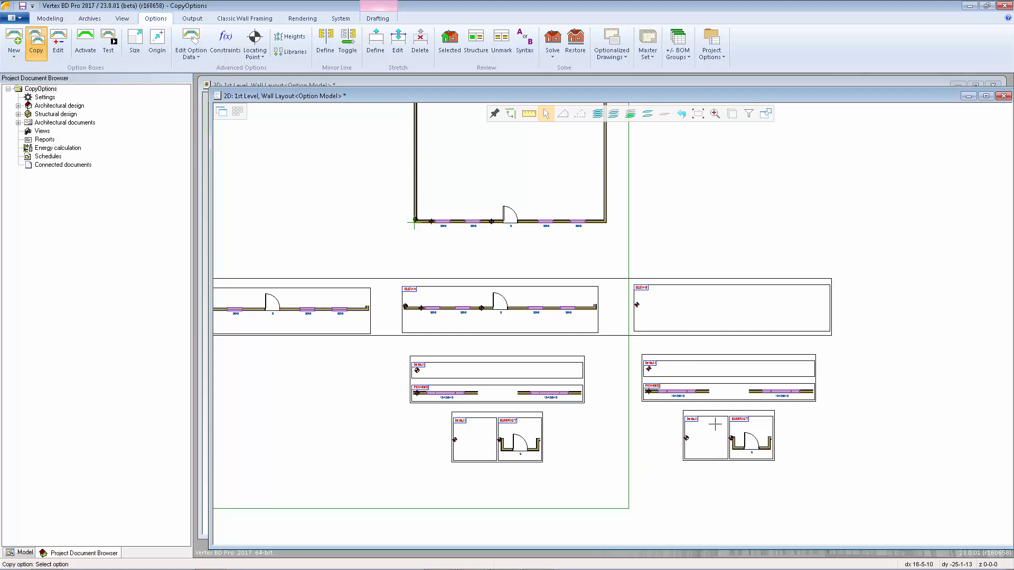